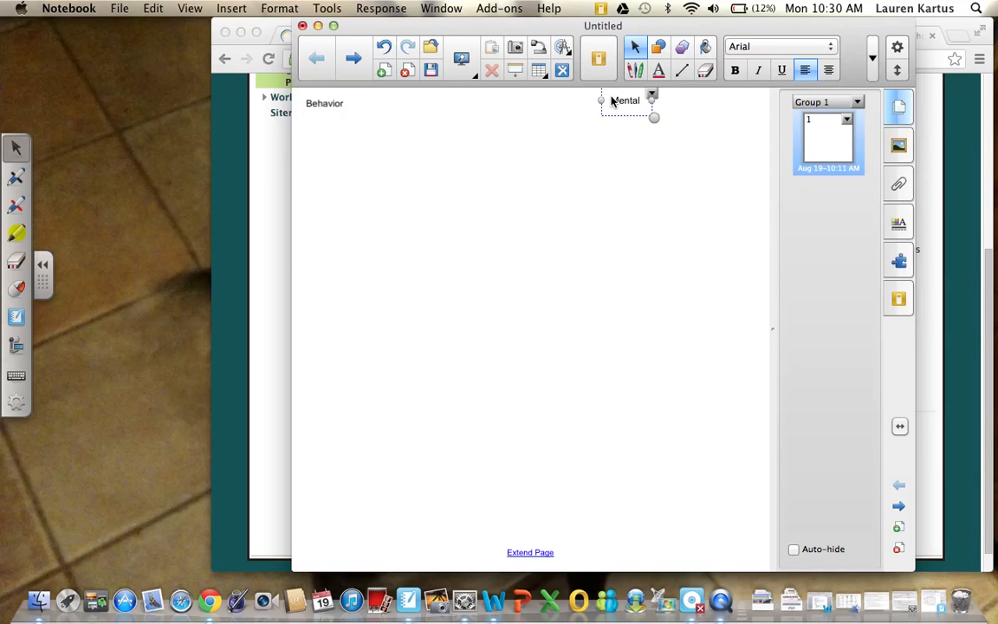
- Write 'Mental Process' and, under Behavior, 'Anything the human body does', ~Talking, ~Heart Rate, ~Digestions
type("Process")
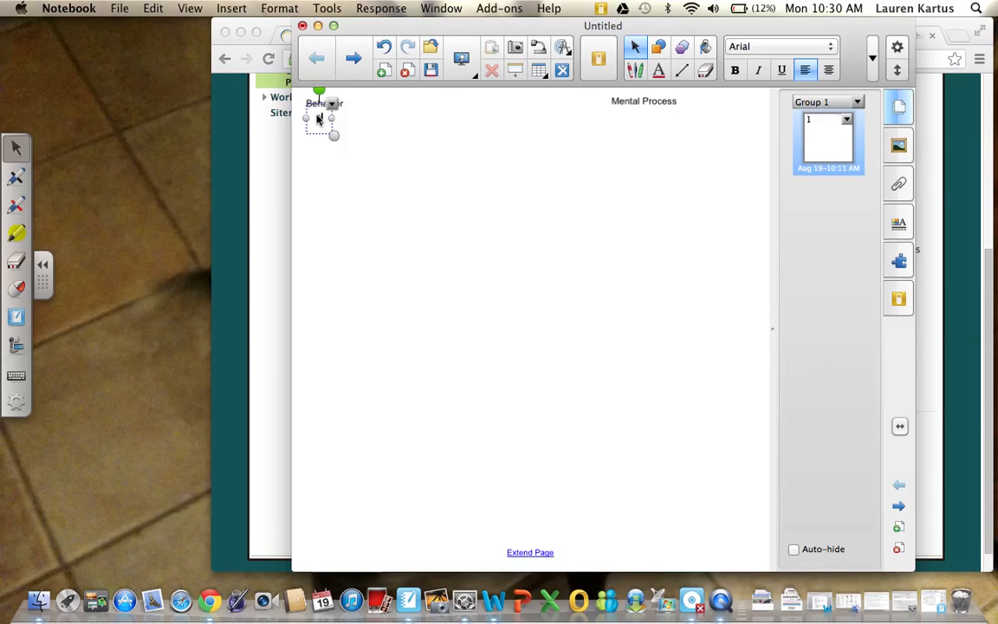
type("Anything that the human")
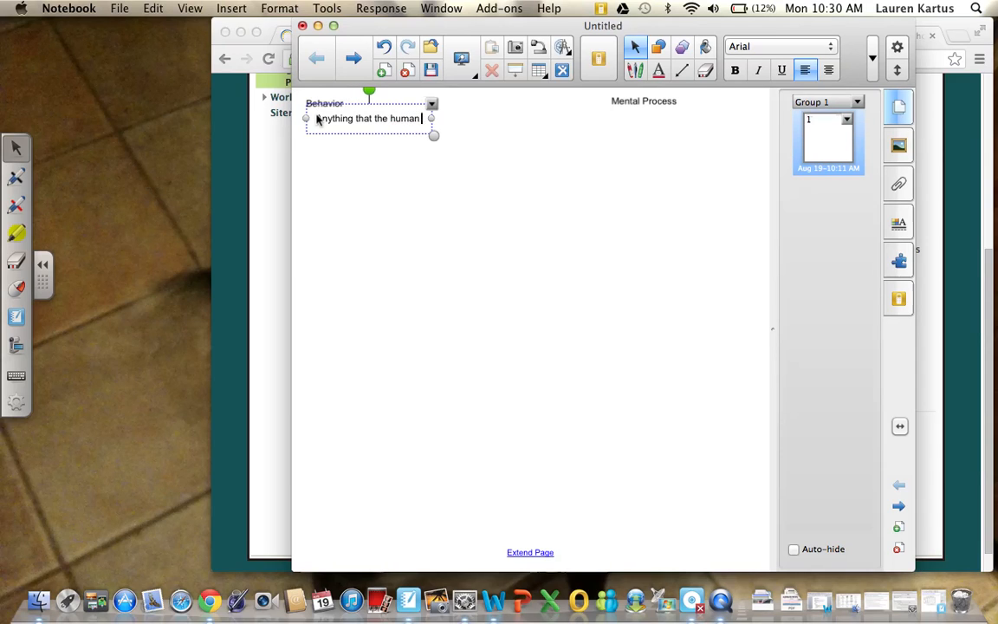
type("body does")
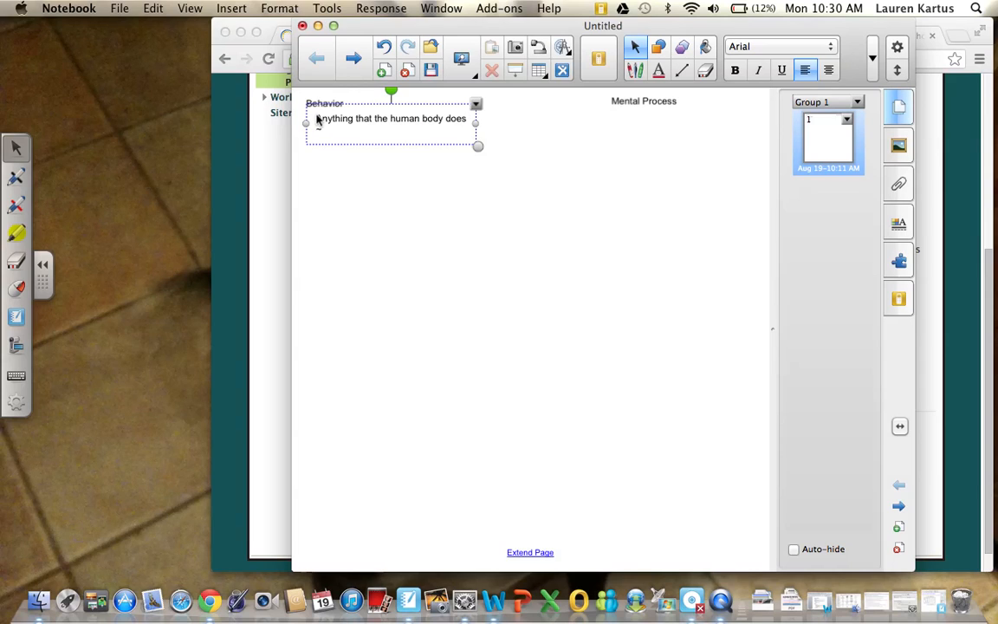
type("~Talking")
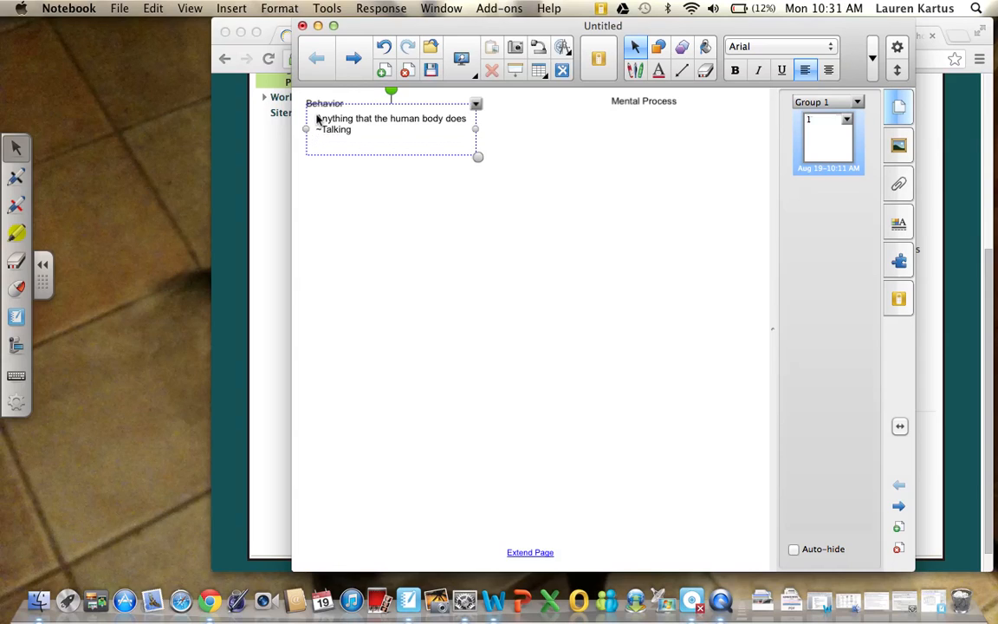
type("~Heart Rate")
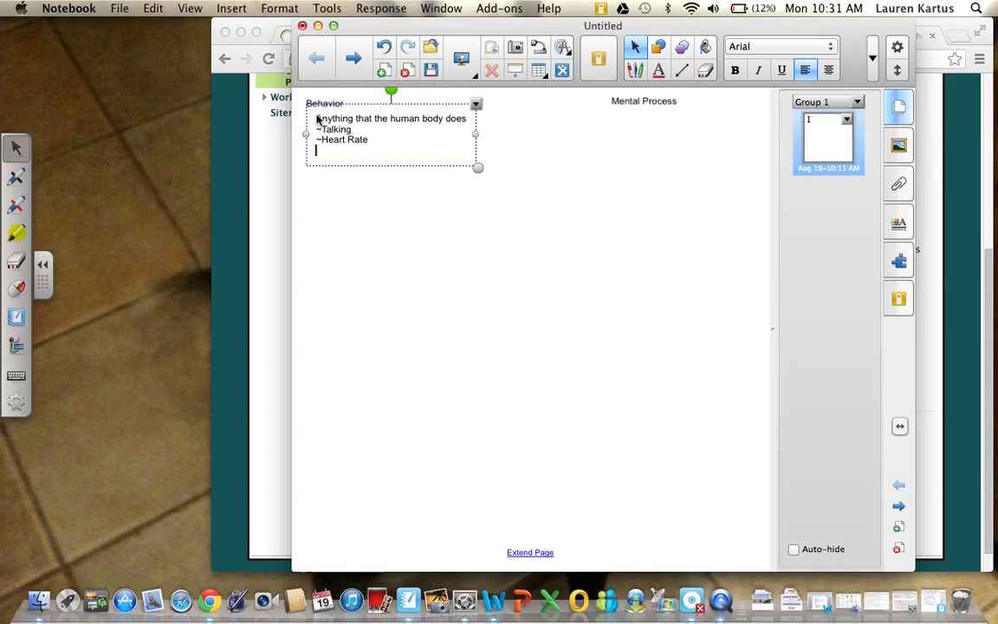
type("~Digestions")
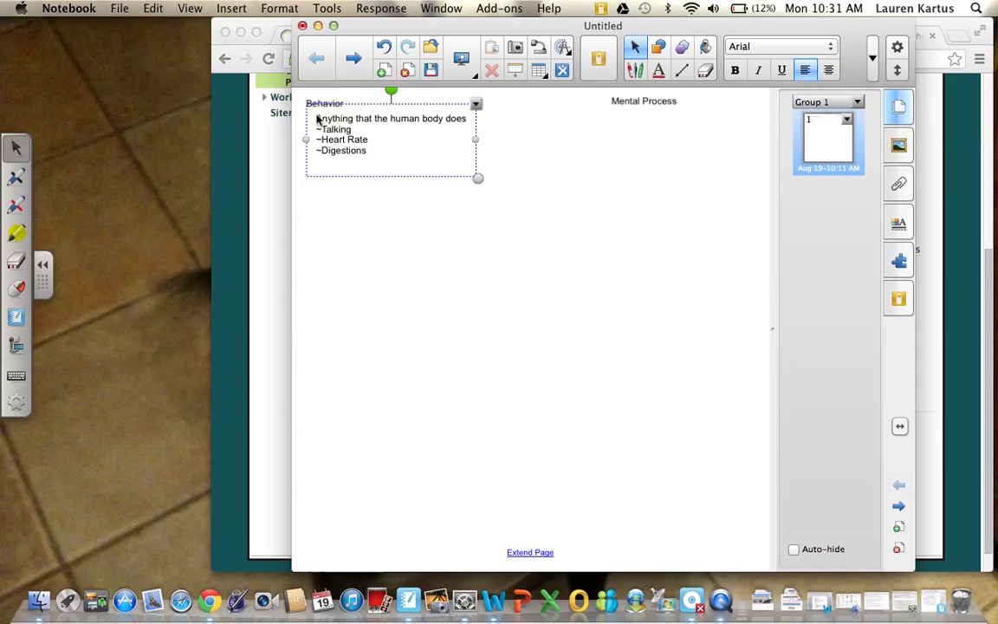
- Add the line 'Anything can be measured' to the Behavior list
type("An")
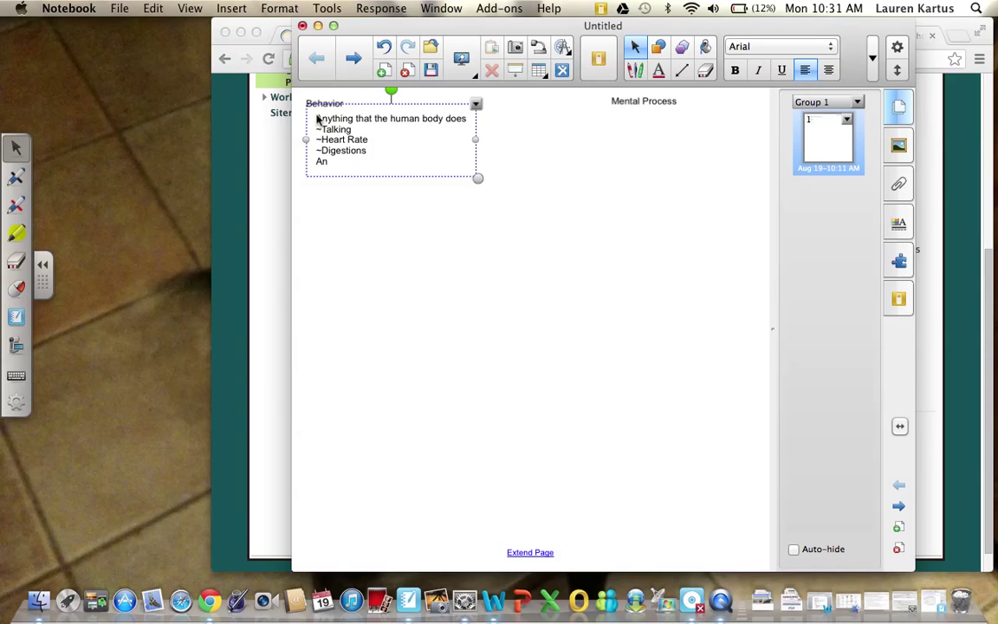
type("ything")
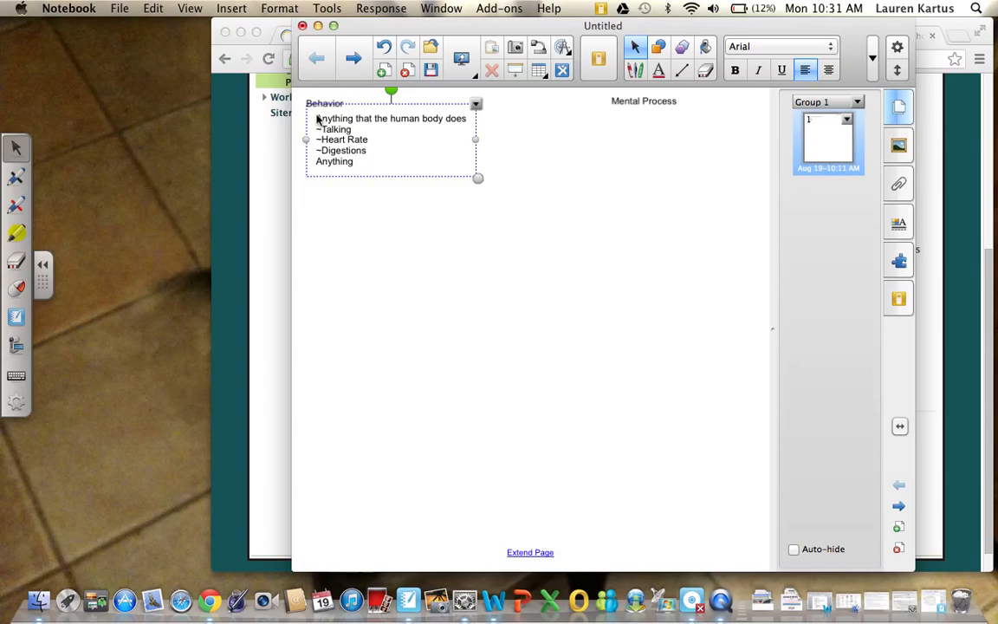
type("can be measu")
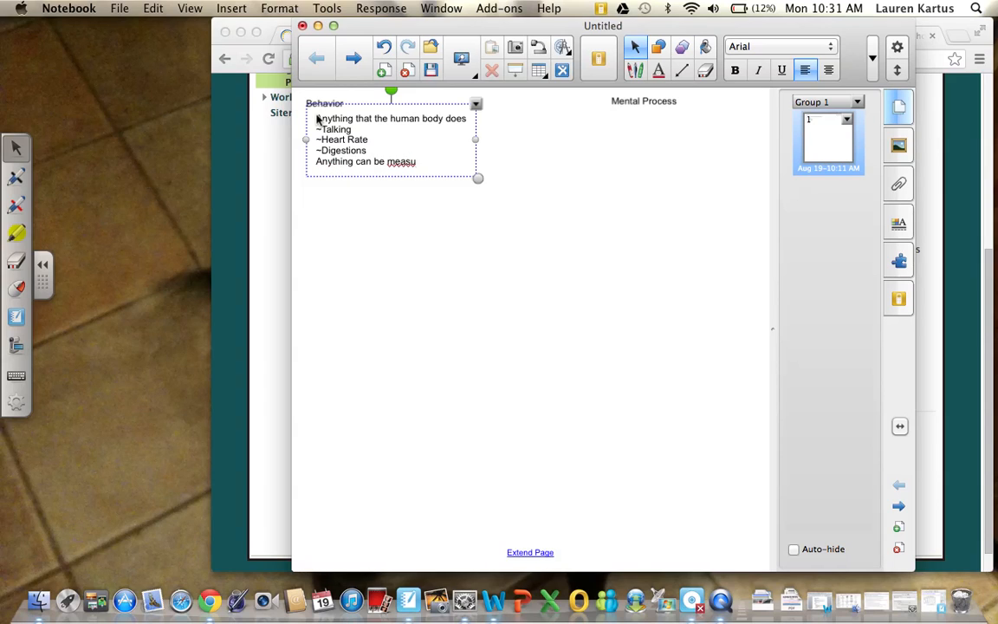
type("red")
left_click(644, 101)
type("Cognitive Abilities")
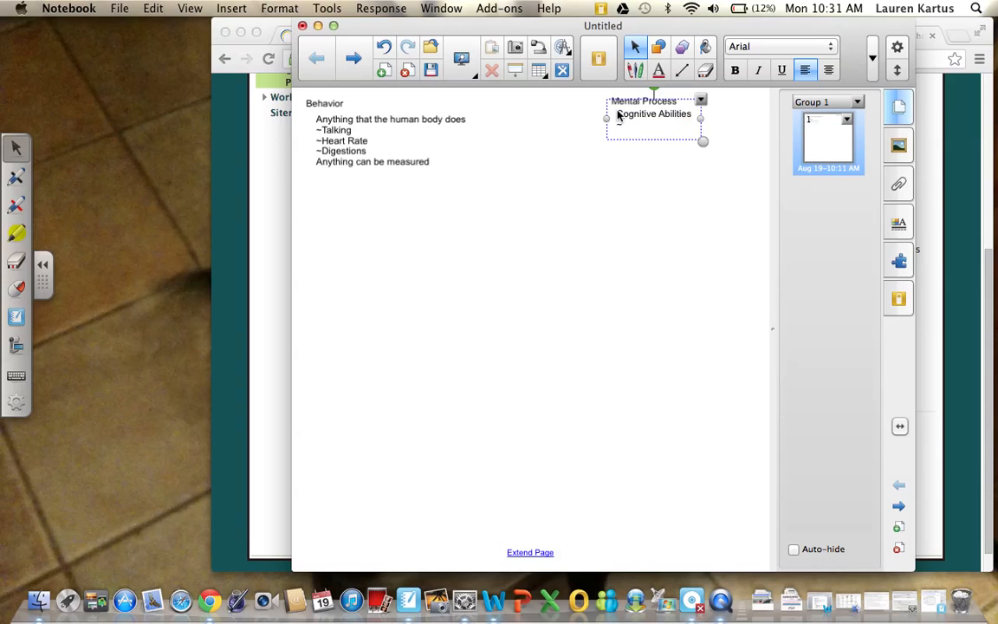
- Write ~Dreams, ~Thoughts and 'Cannot be measured' under Mental Process and finish editing
type("~Dreams")
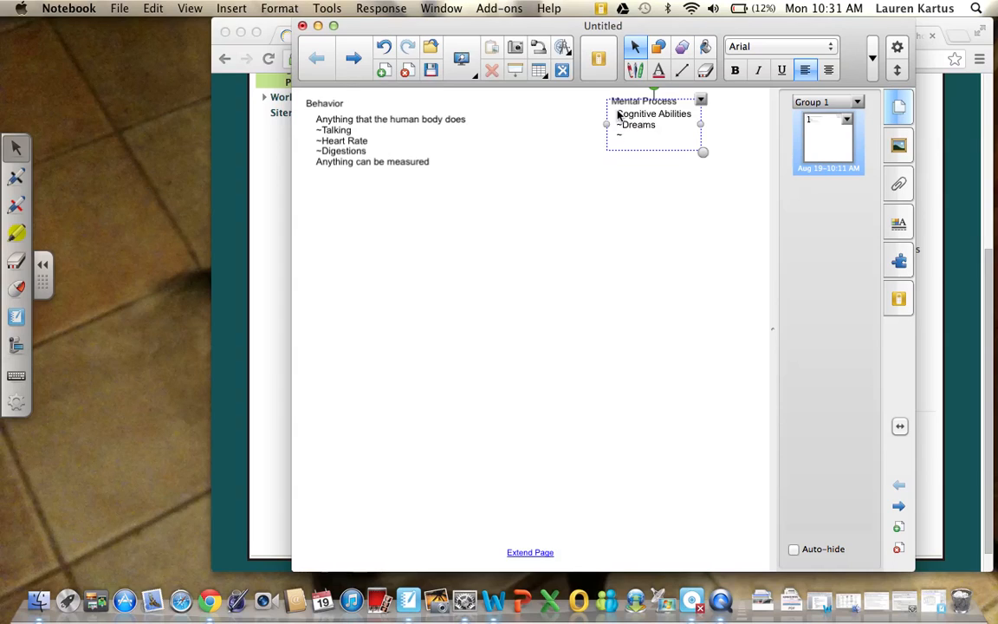
type("~Thoughts")
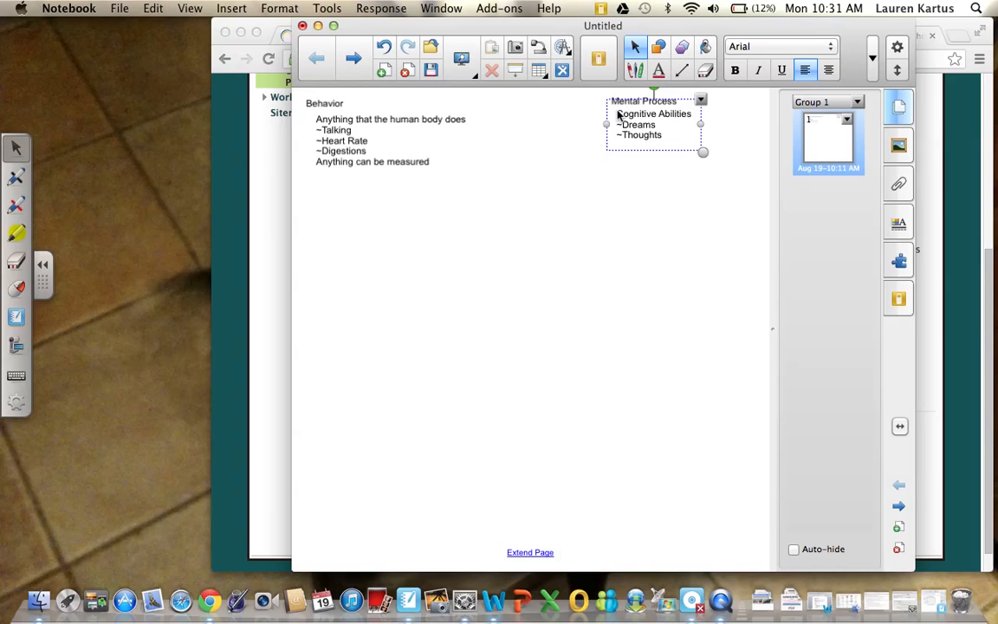
type("Cannot be measured")
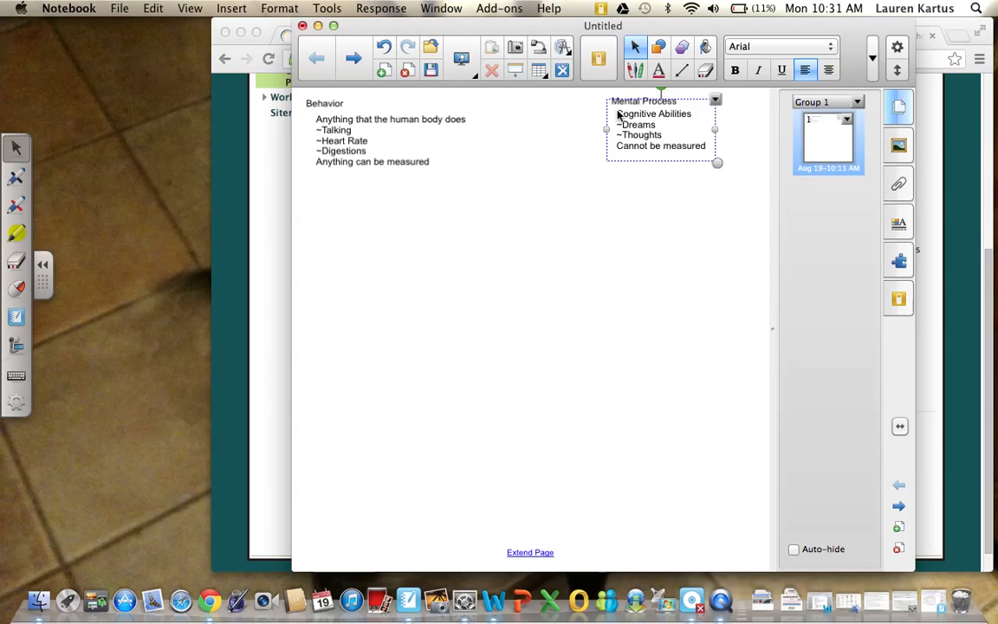
left_click(423, 218)
type("Something can be both")
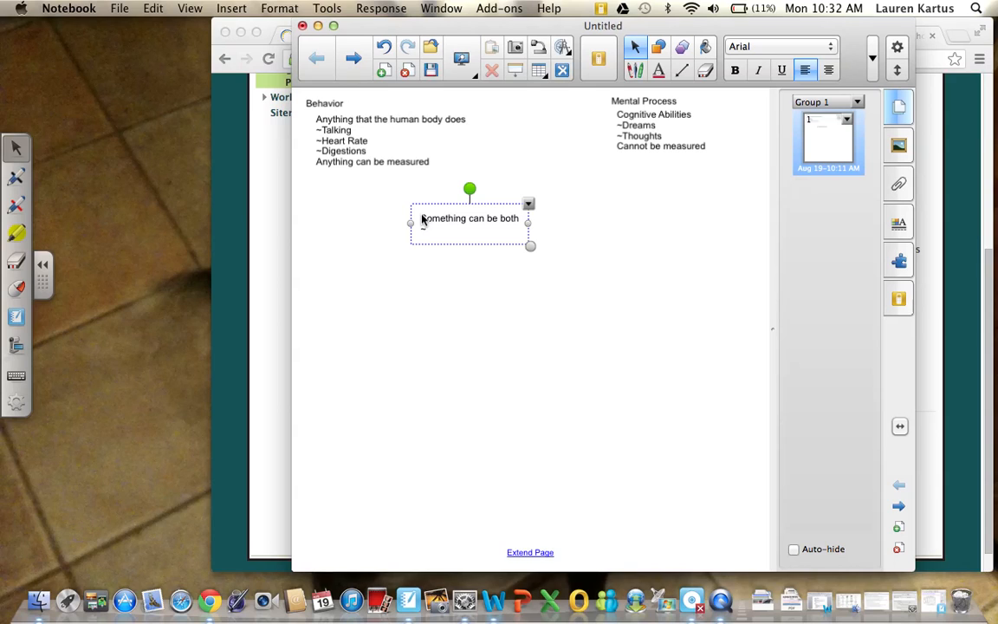
- Write '~Thoughts can increase or decrease heart rate', dismissing the battery warning
type("~Thoughts can")
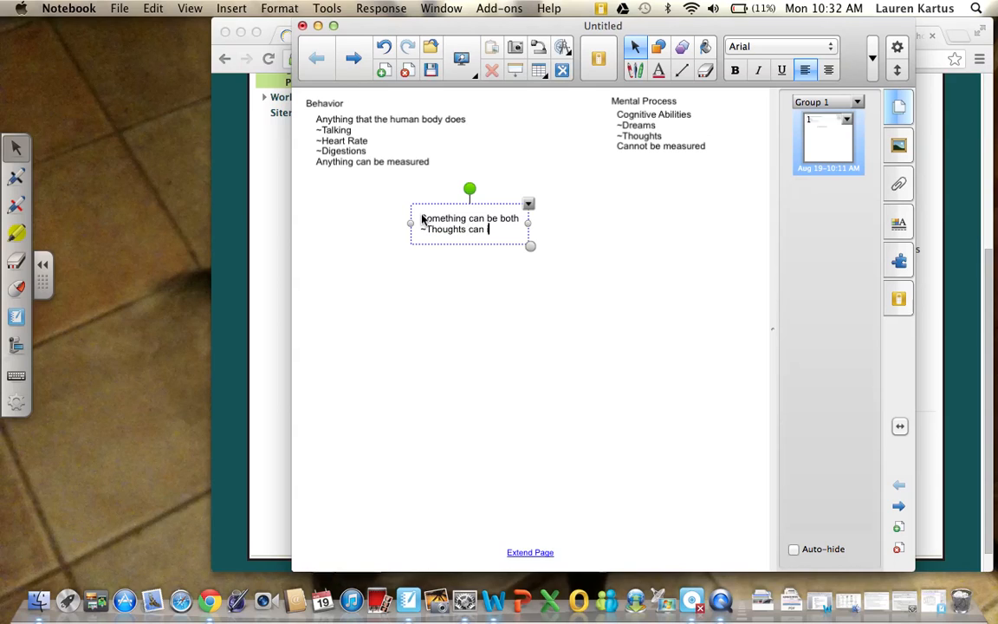
type("increase or d")
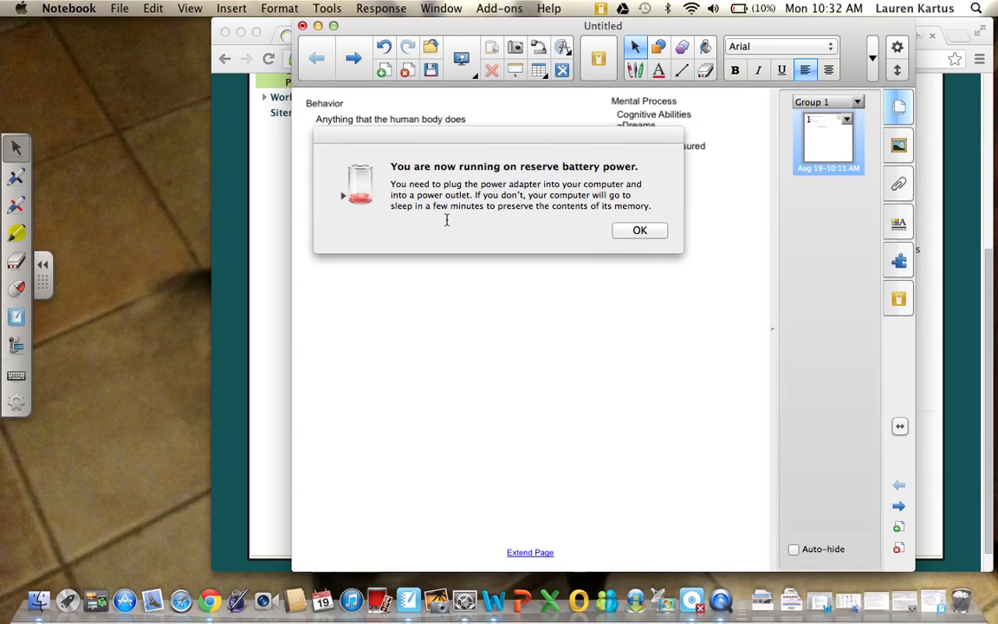
left_click(639, 230)
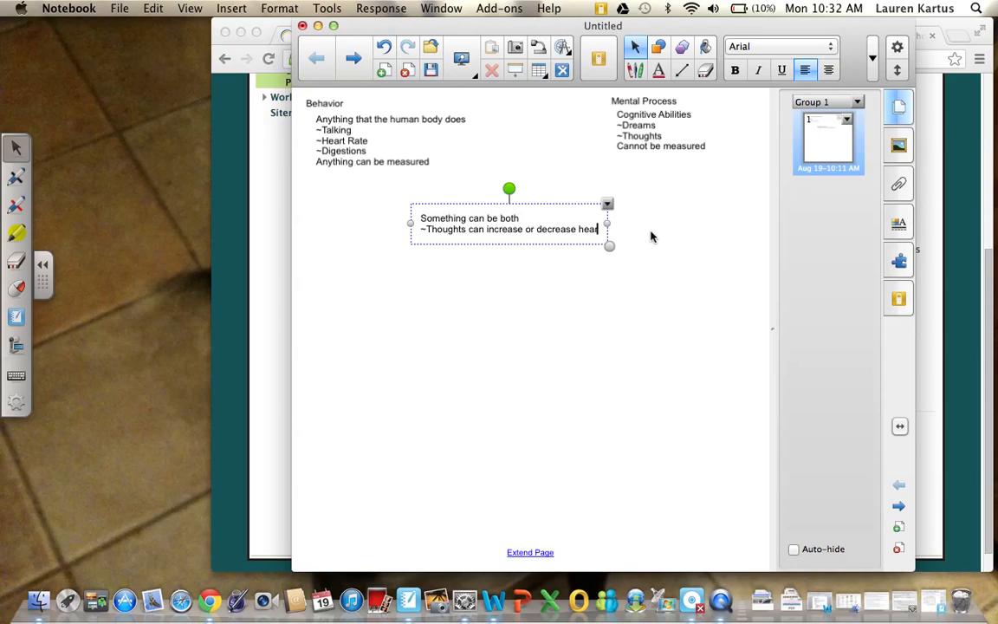
type("rate")
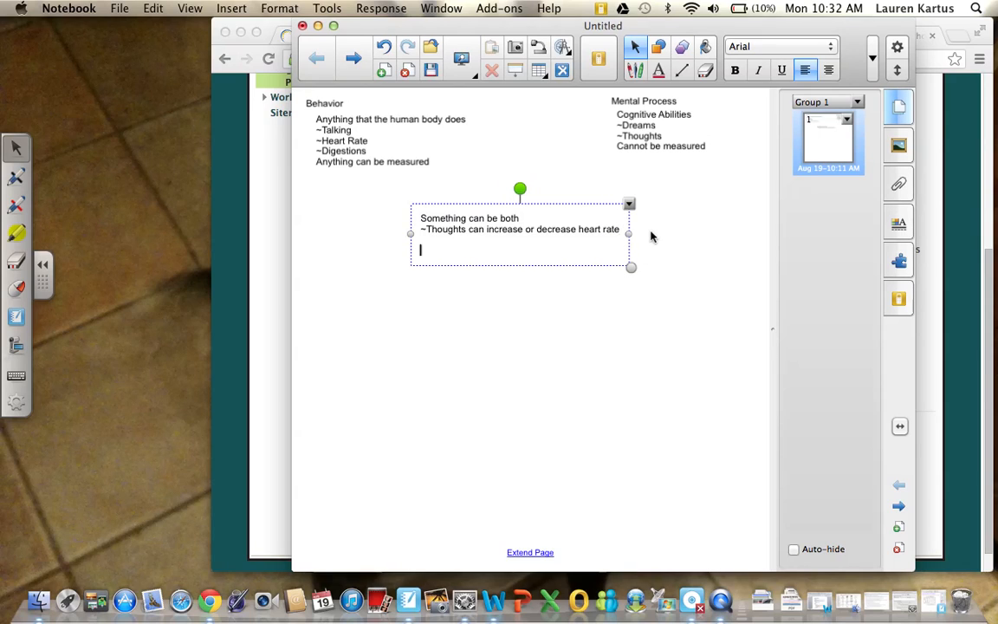
- Add 'We can measure heart rate BUT we can...' to the Something can be both note
type("We can m")
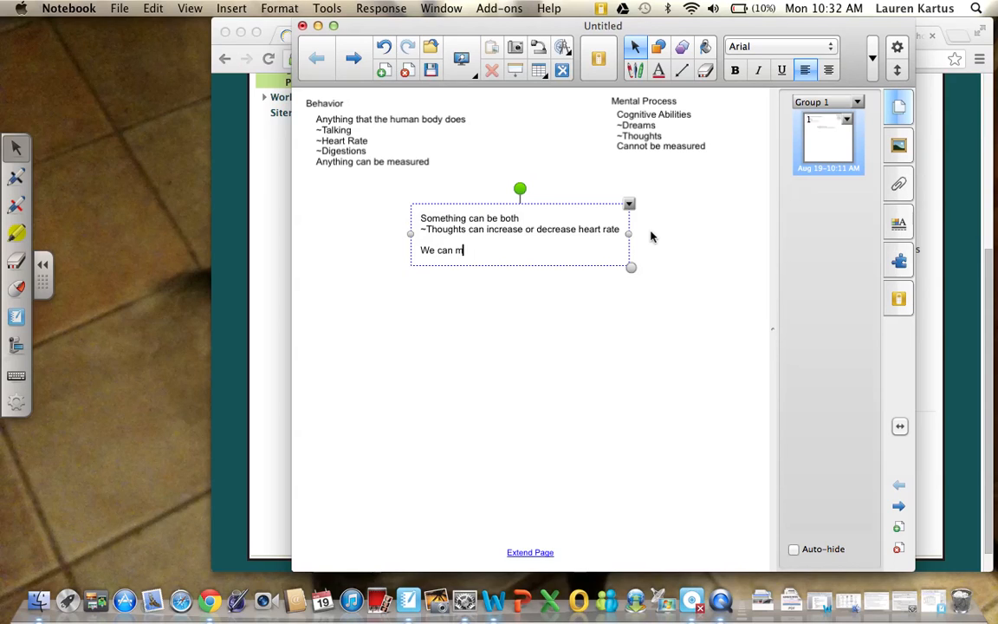
type("easure")
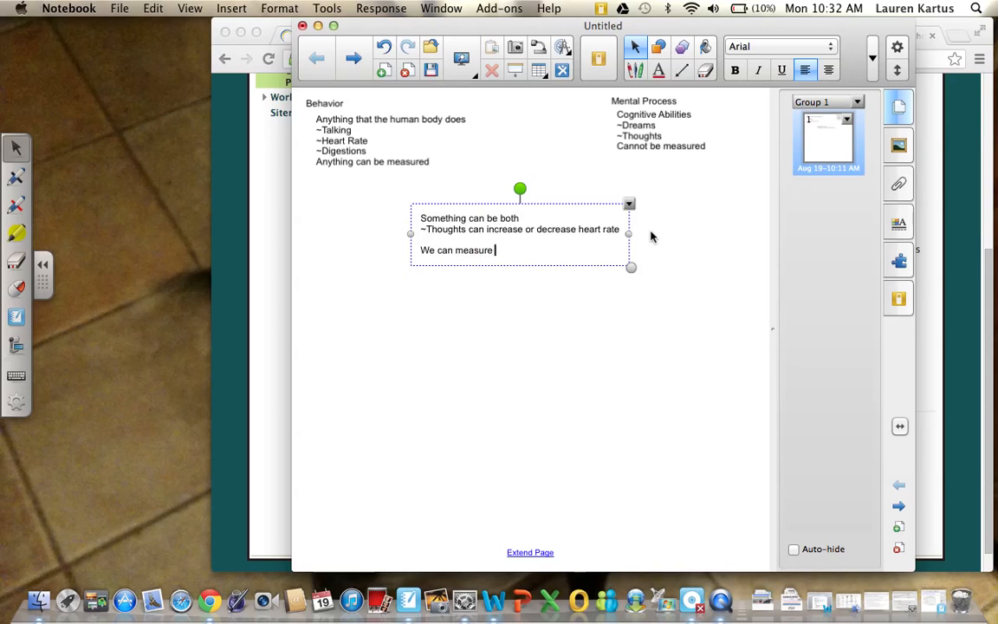
type("heart rate")
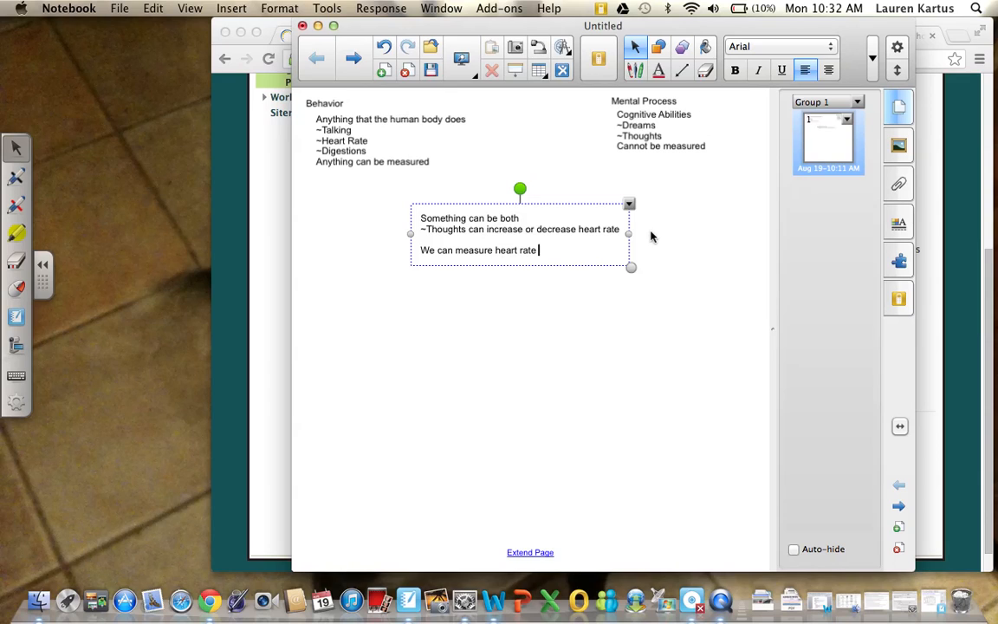
type("BUT we can")
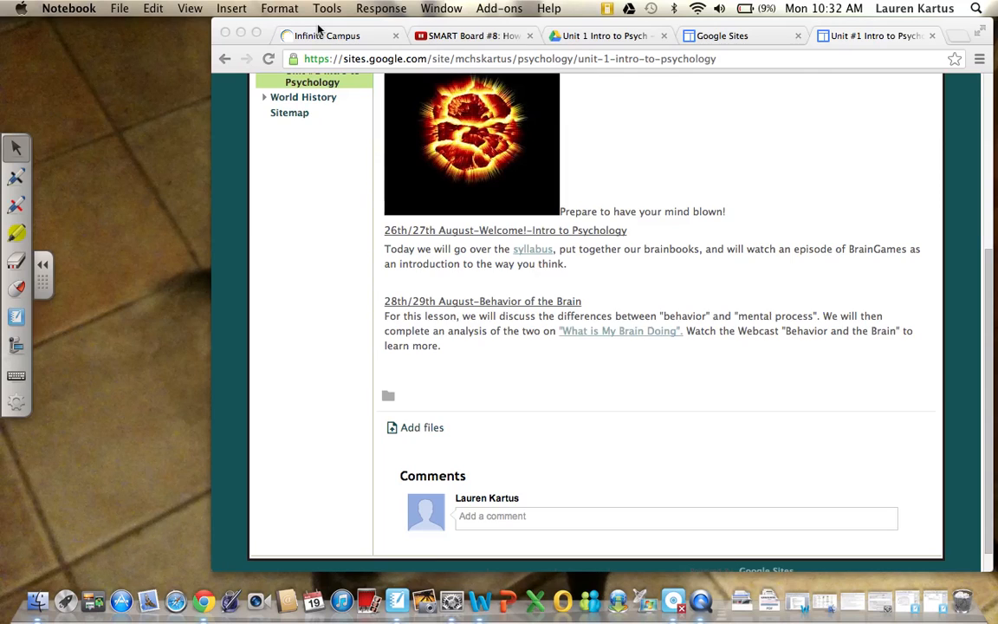
mouse_move(599, 333)
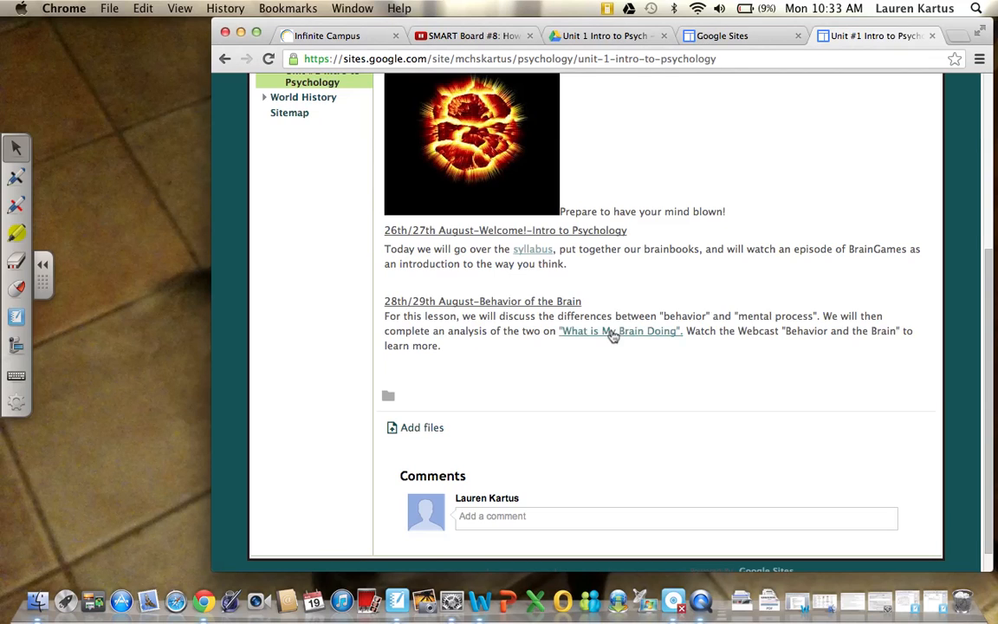
- Open the 'What Is My Brain Doing' worksheet from the lesson link
left_click(620, 331)
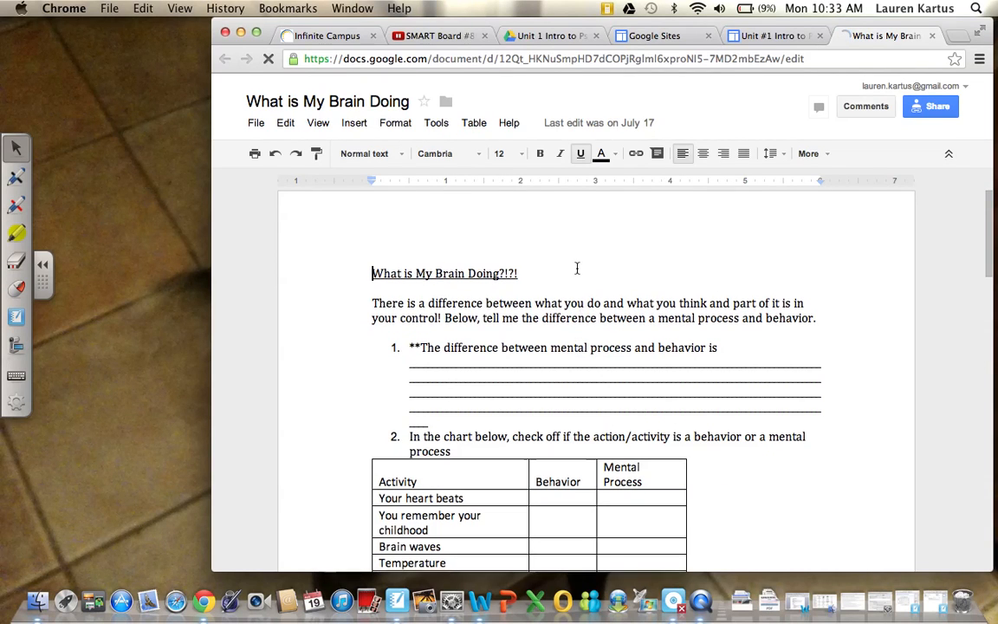
scroll("down", 3)
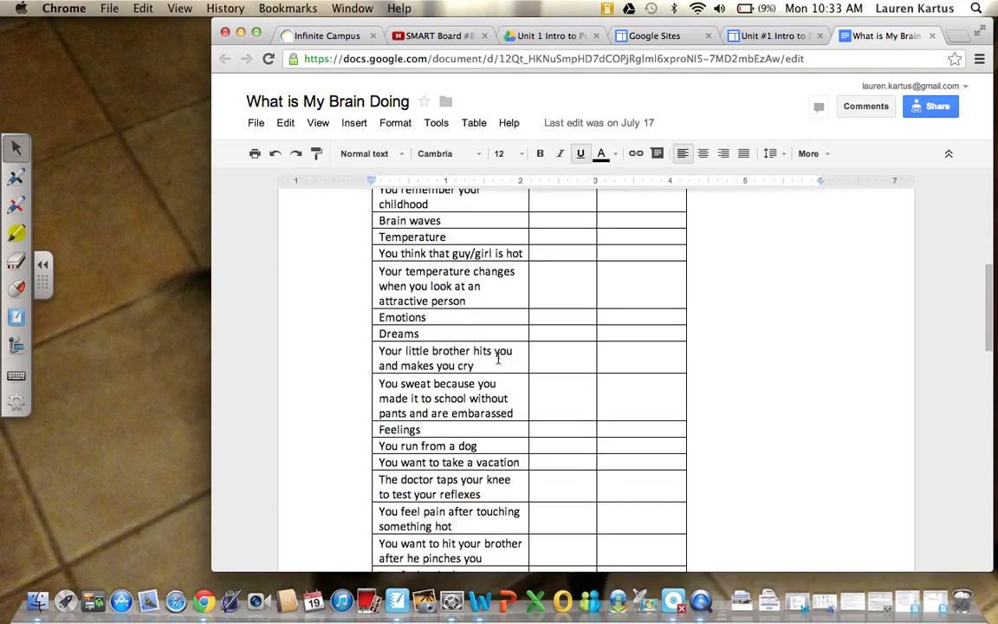
scroll("down", 3)
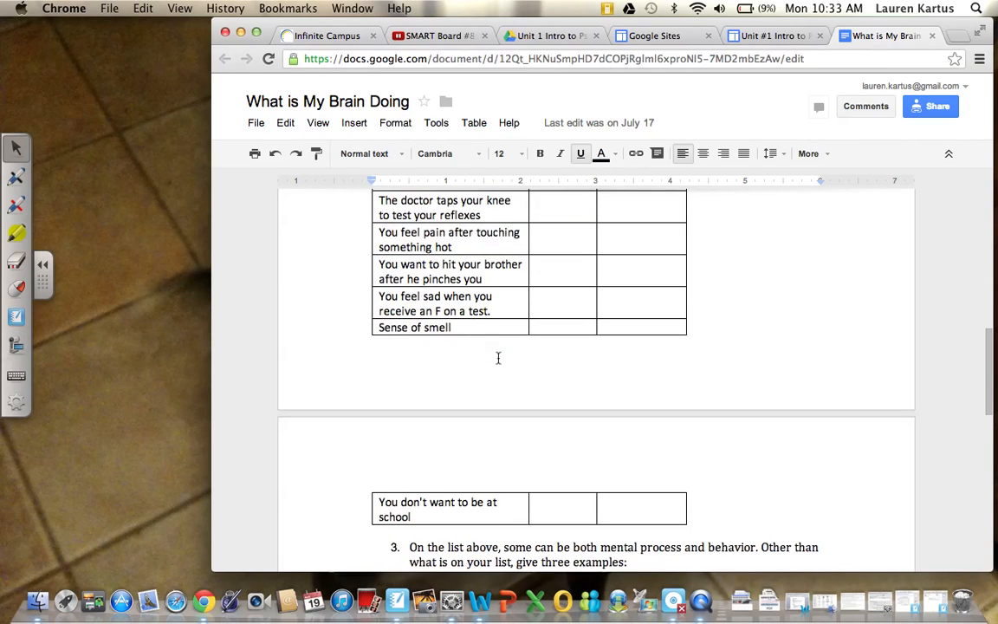
scroll("down", 3)
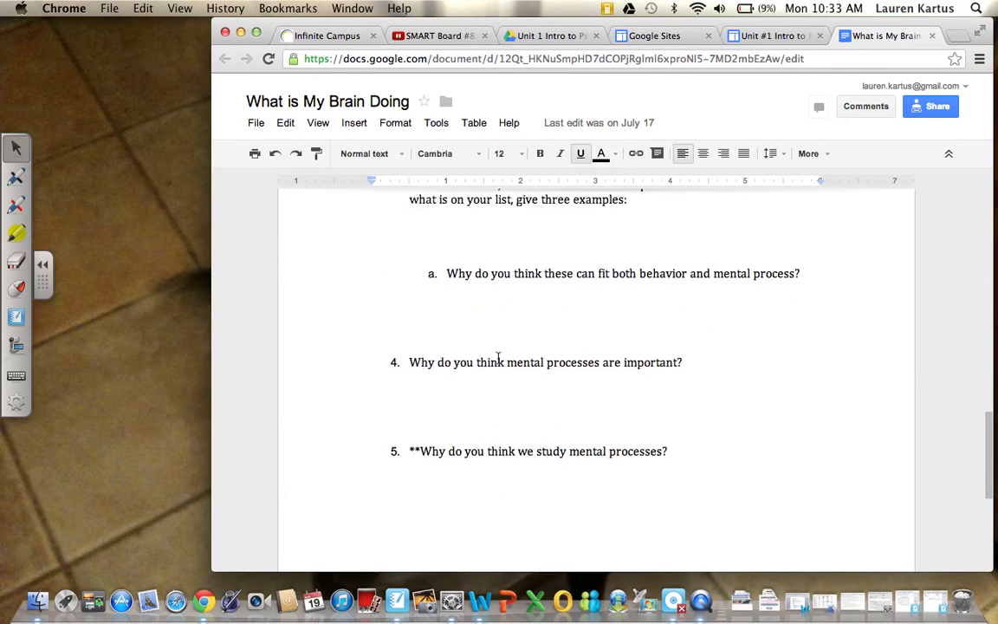
scroll("down", 3)
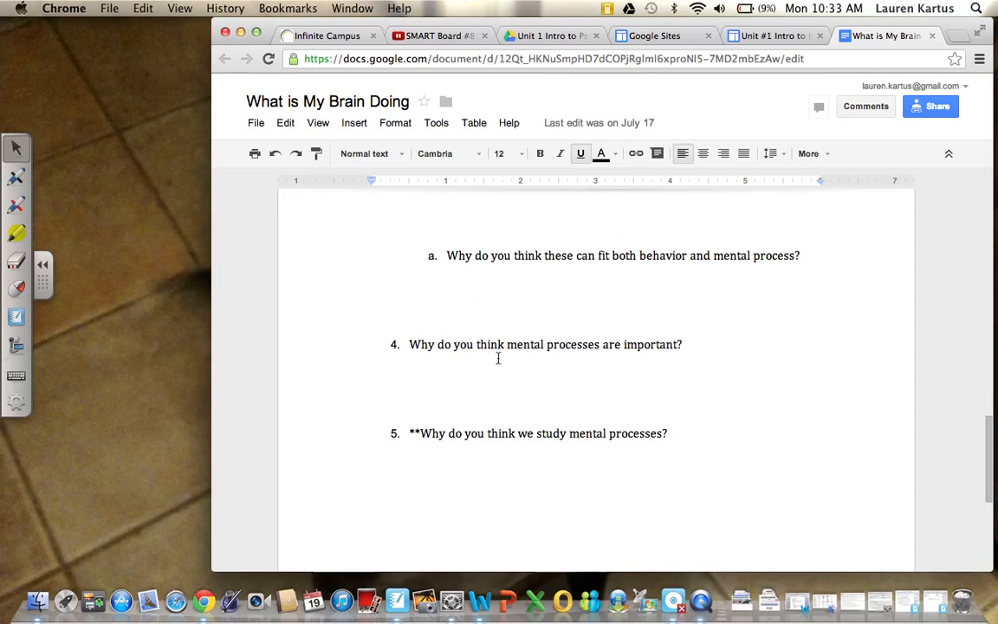